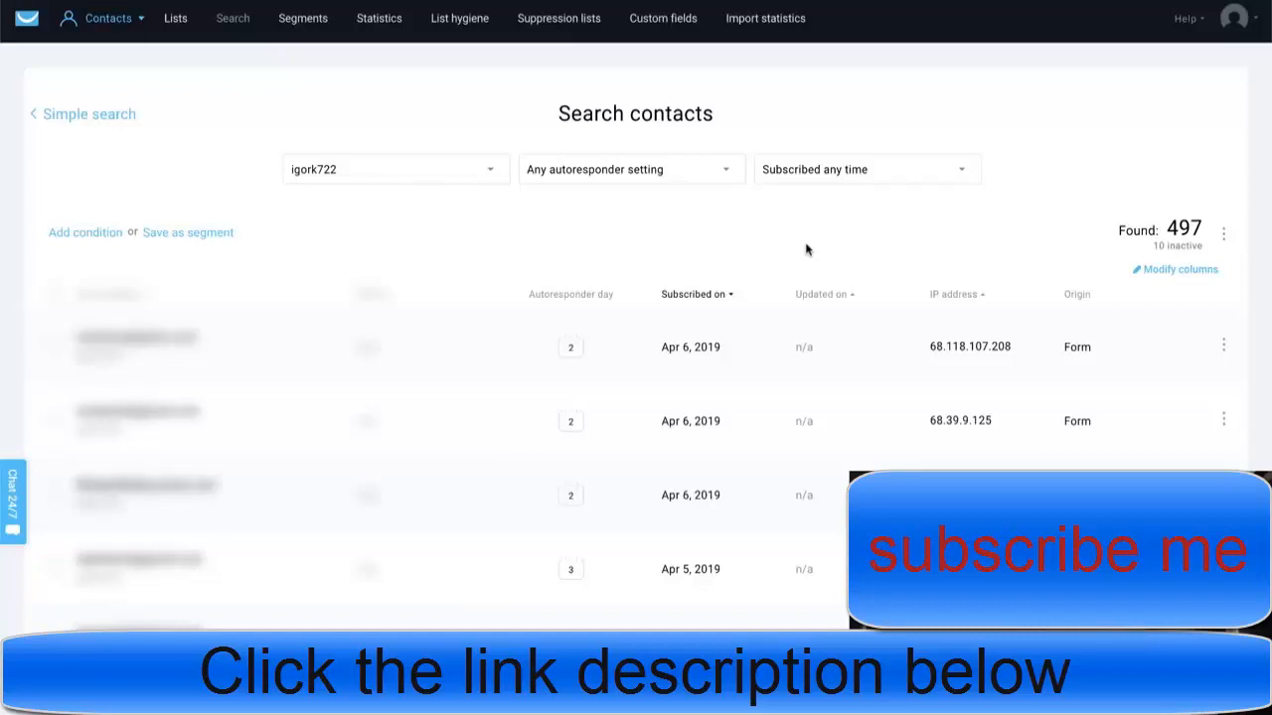
pyautogui.moveTo(1180, 214)
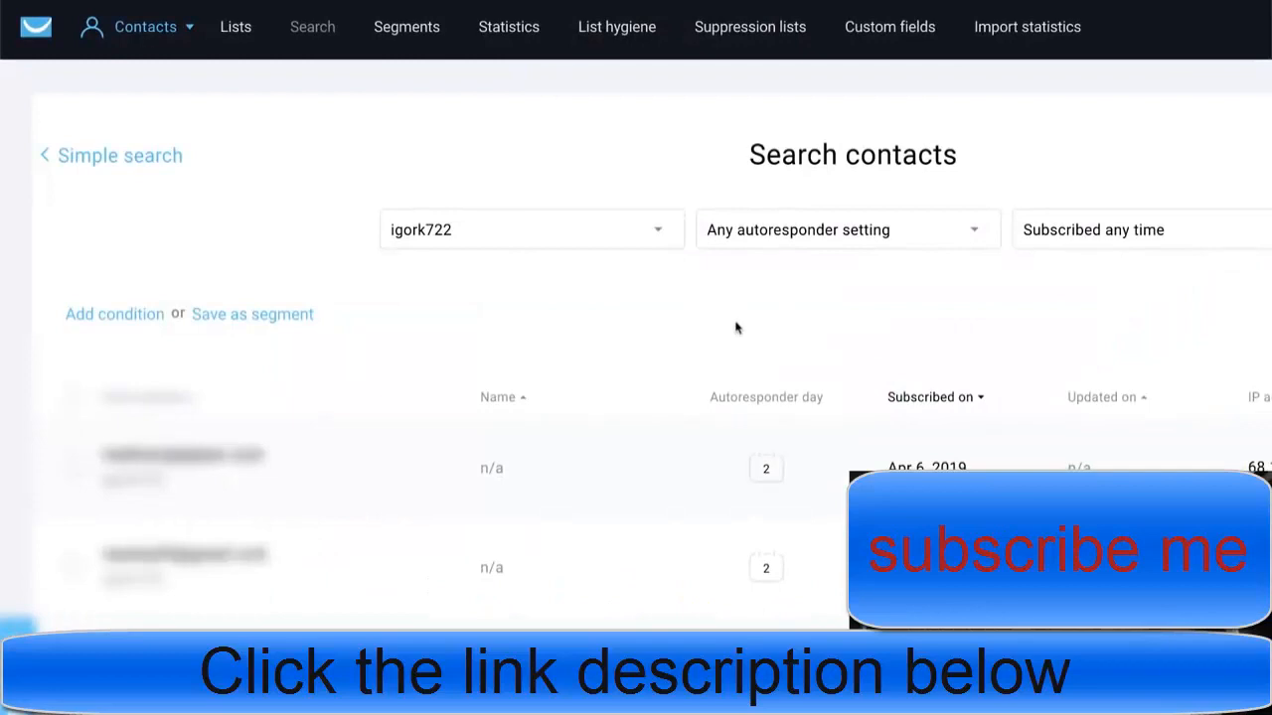
pyautogui.hscroll(3)
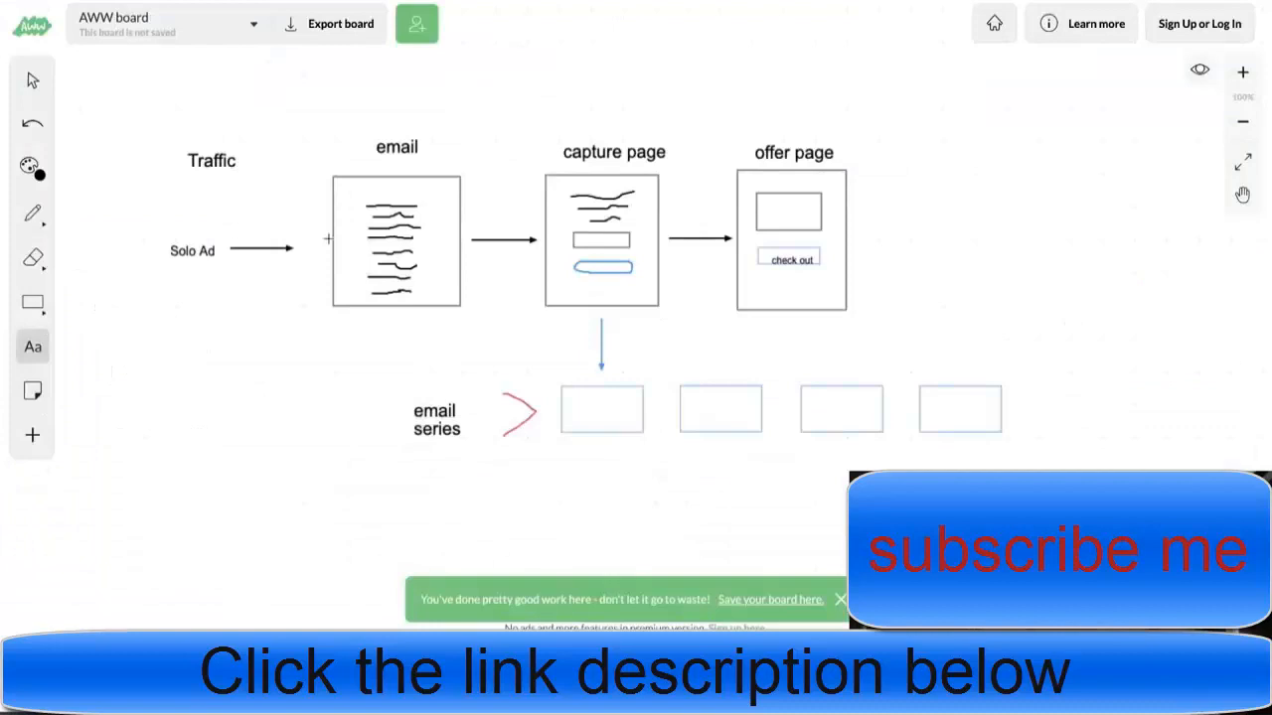
pyautogui.moveTo(207, 183)
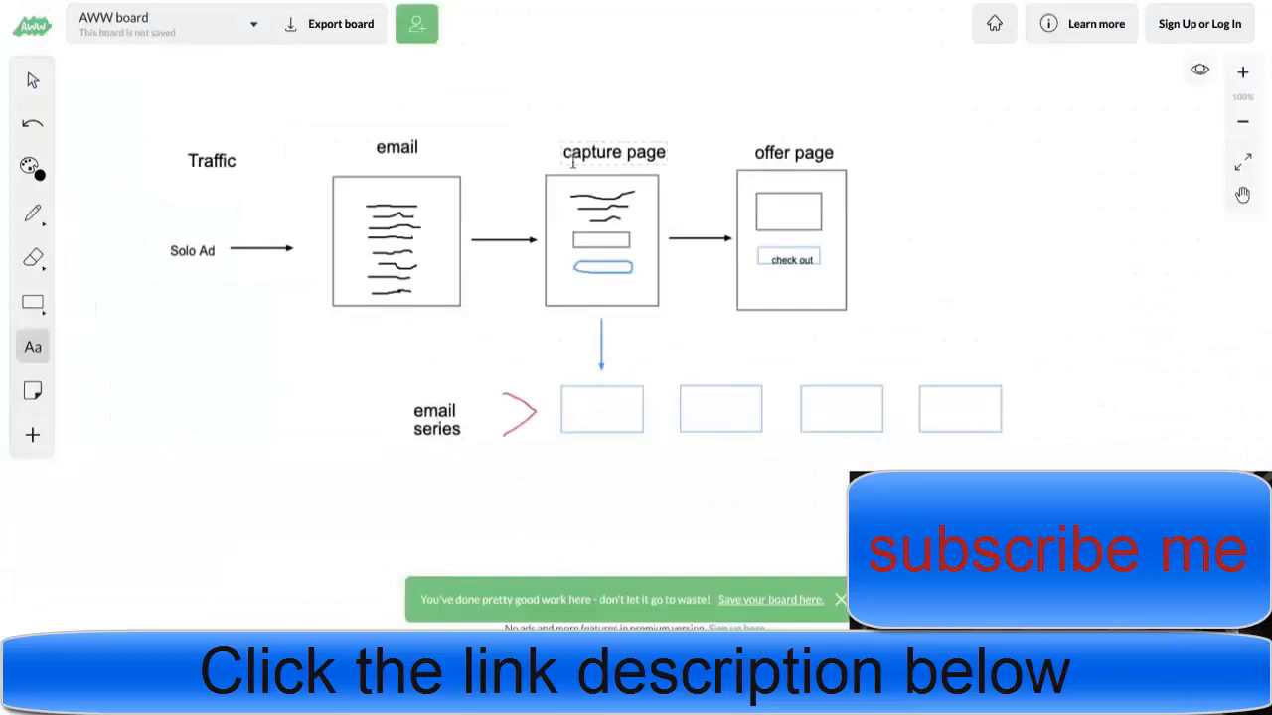
pyautogui.moveTo(213, 286)
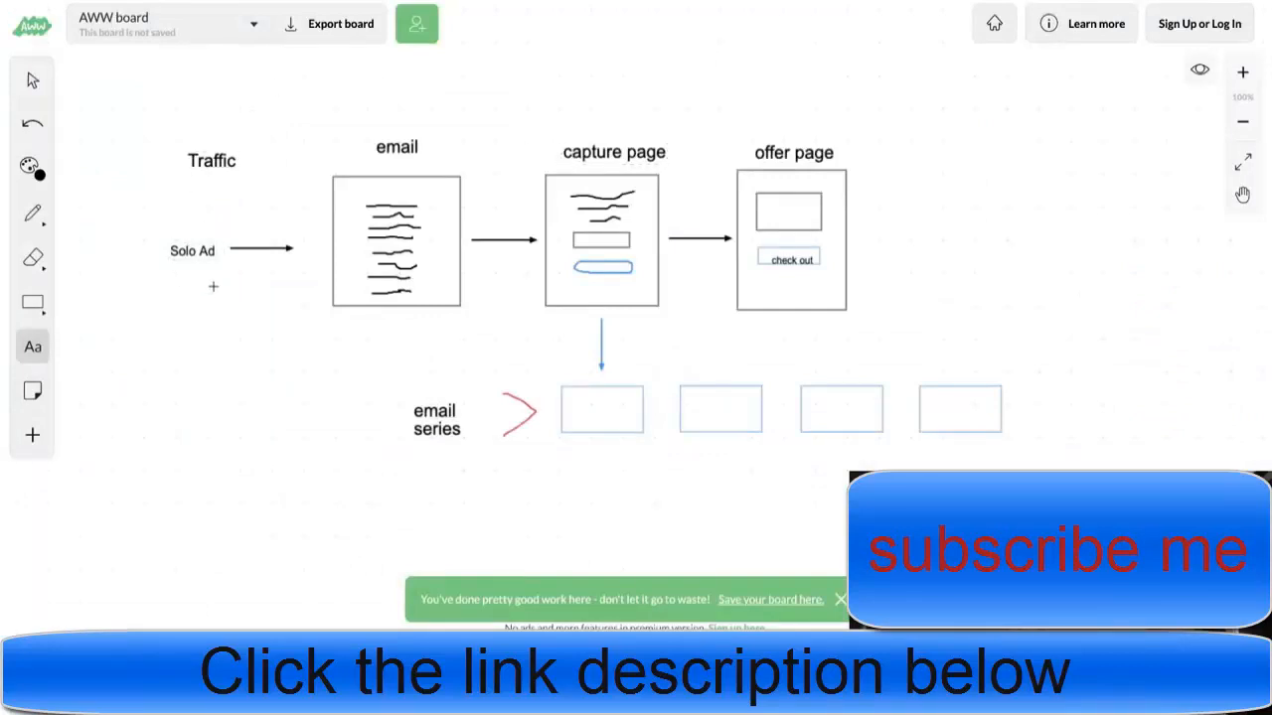
pyautogui.moveTo(226, 400)
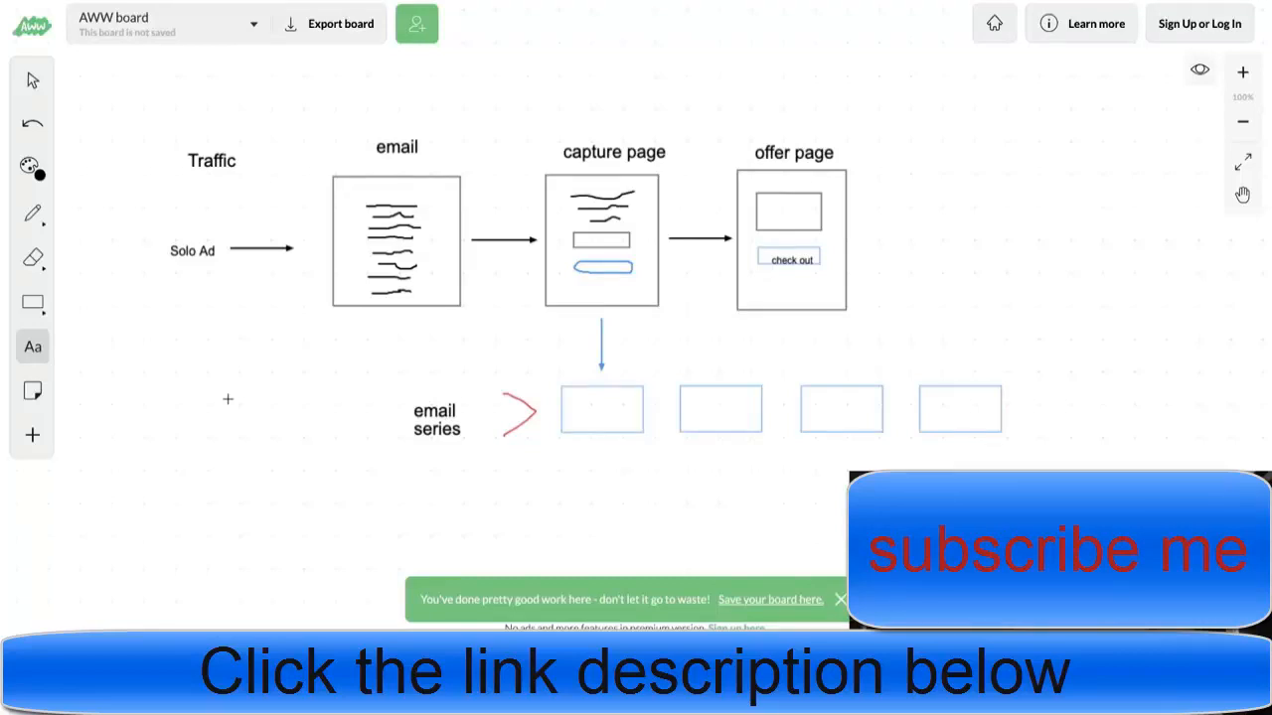
pyautogui.moveTo(228, 183)
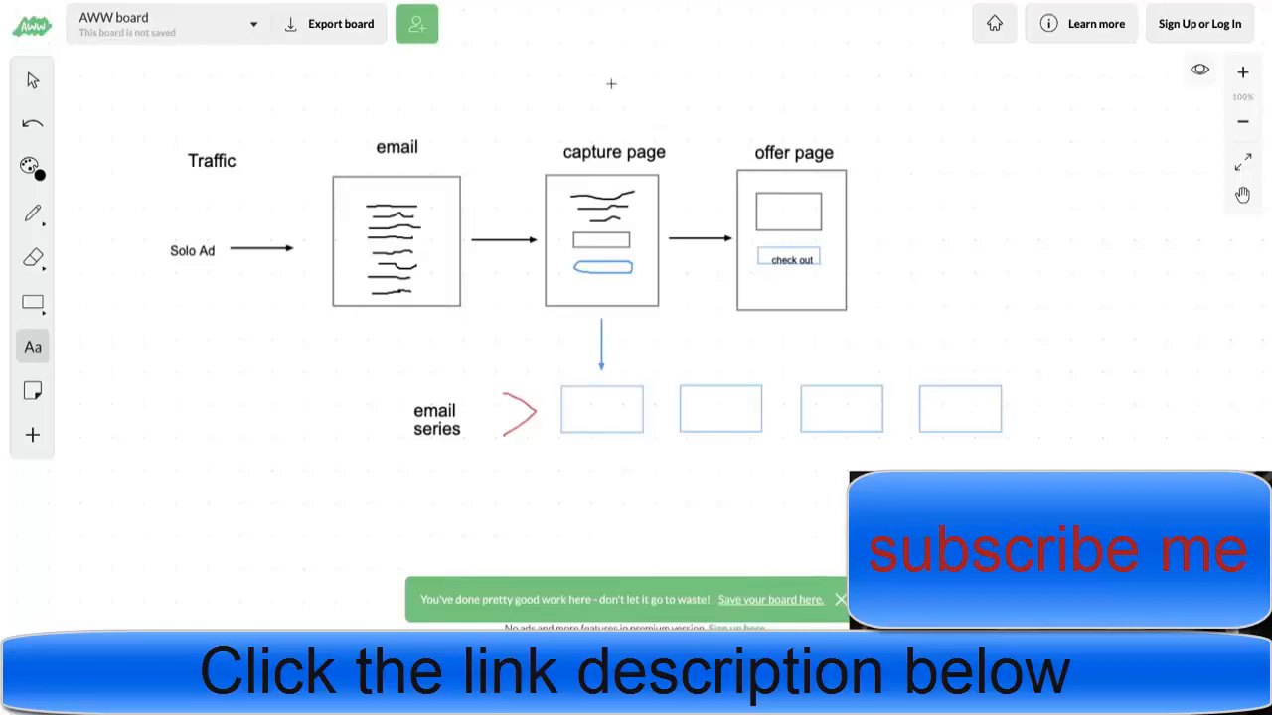
pyautogui.moveTo(632, 205)
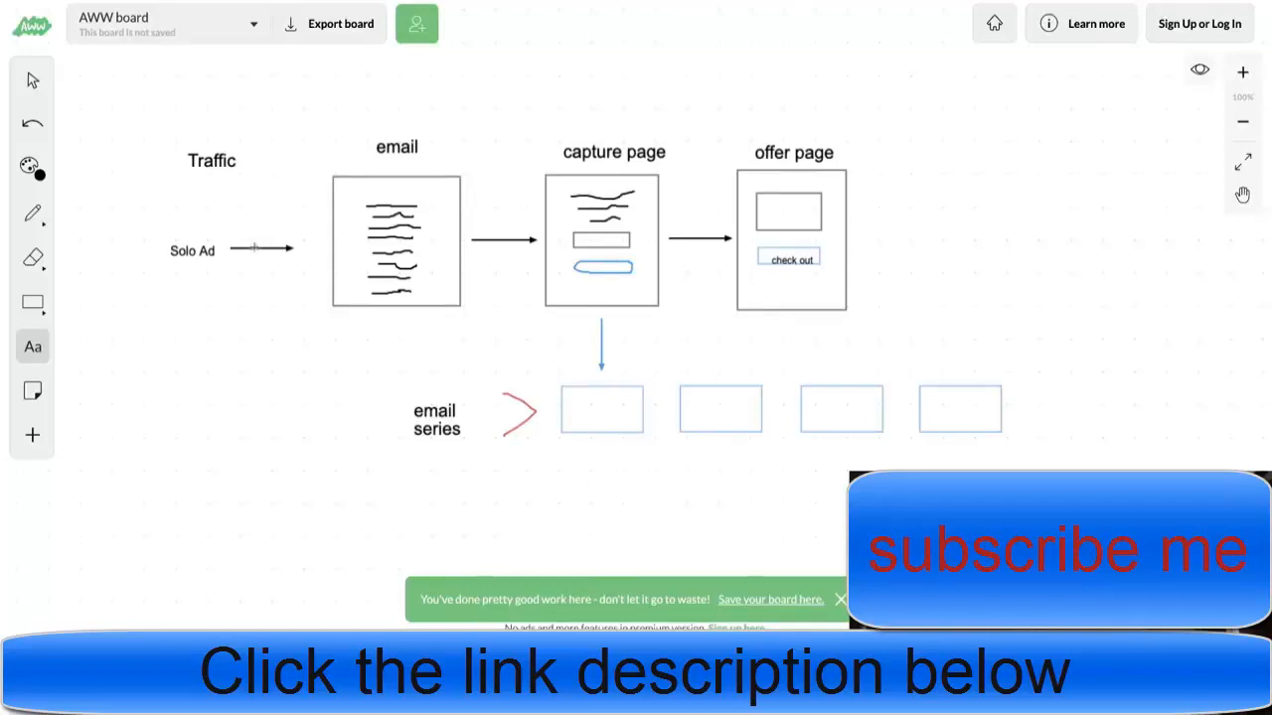
pyautogui.moveTo(707, 227)
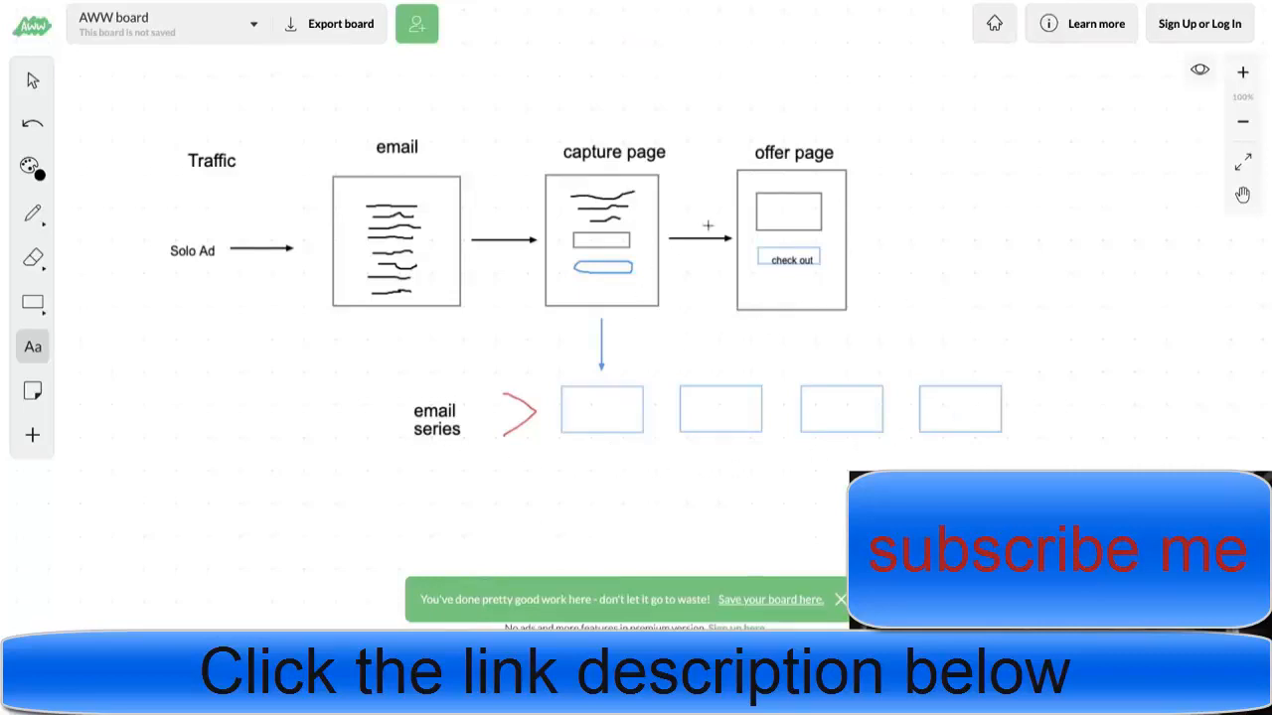
pyautogui.moveTo(535, 119)
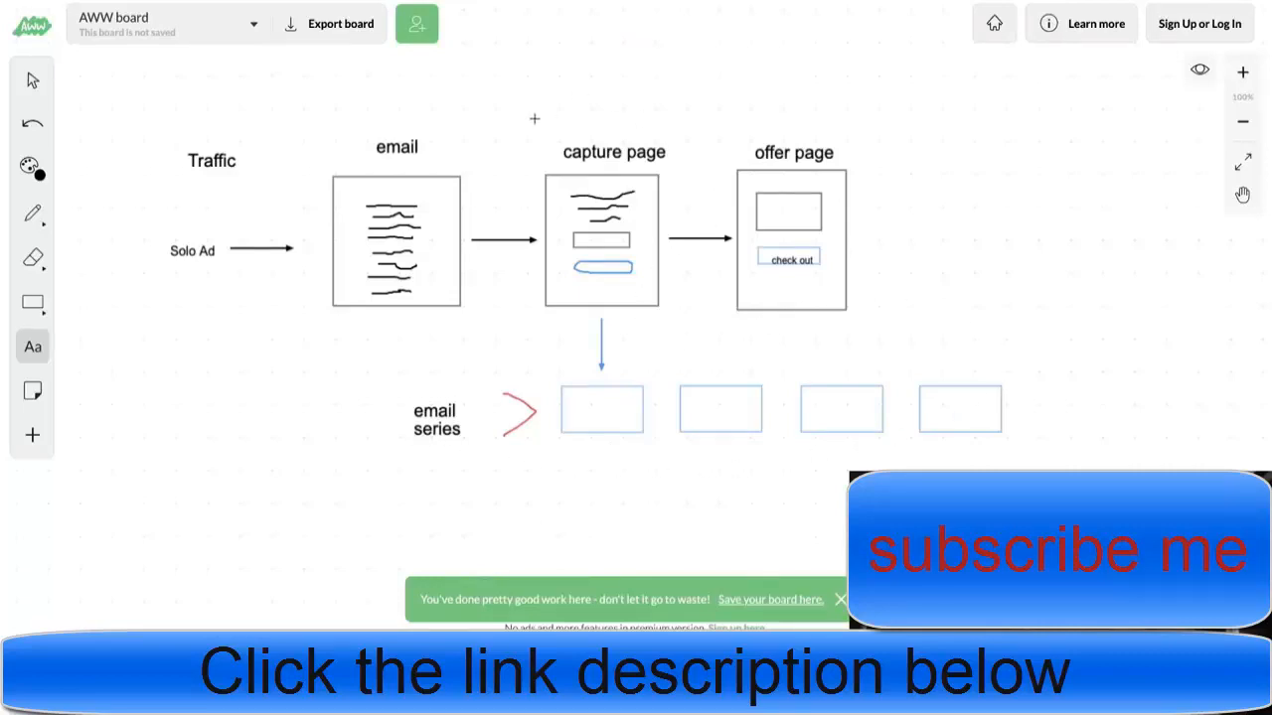
pyautogui.moveTo(856, 346)
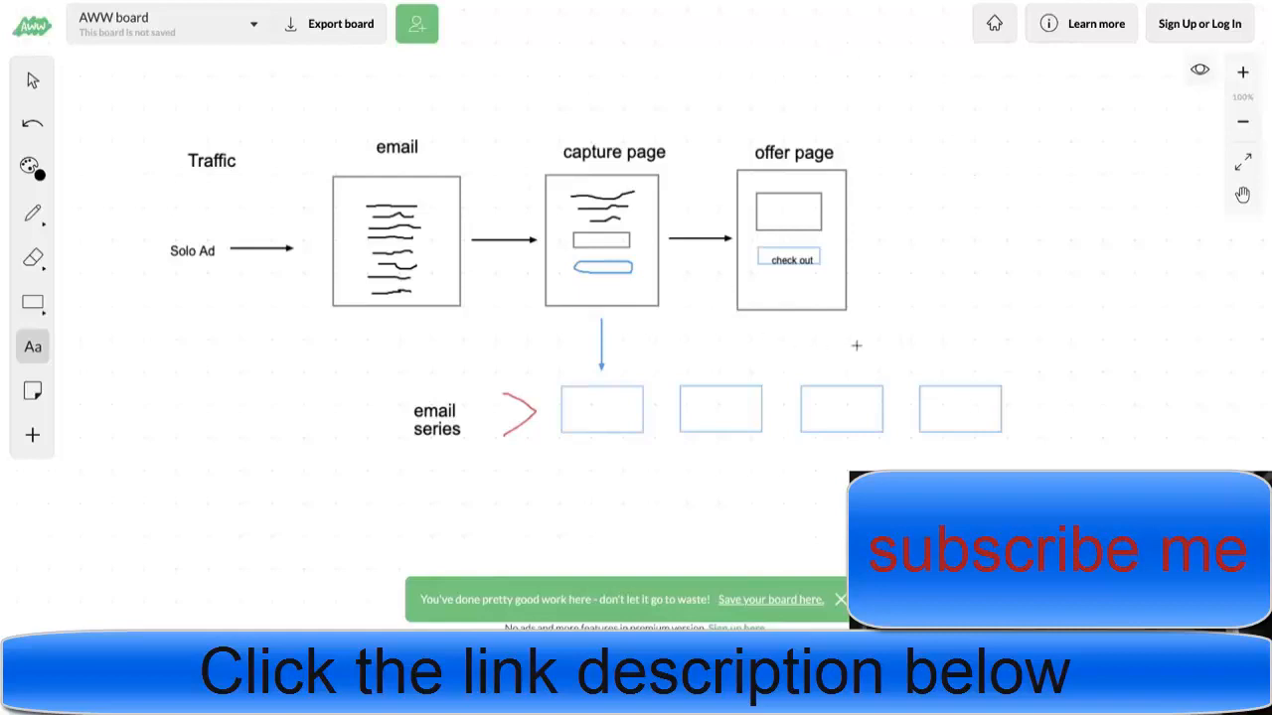
pyautogui.moveTo(950, 318)
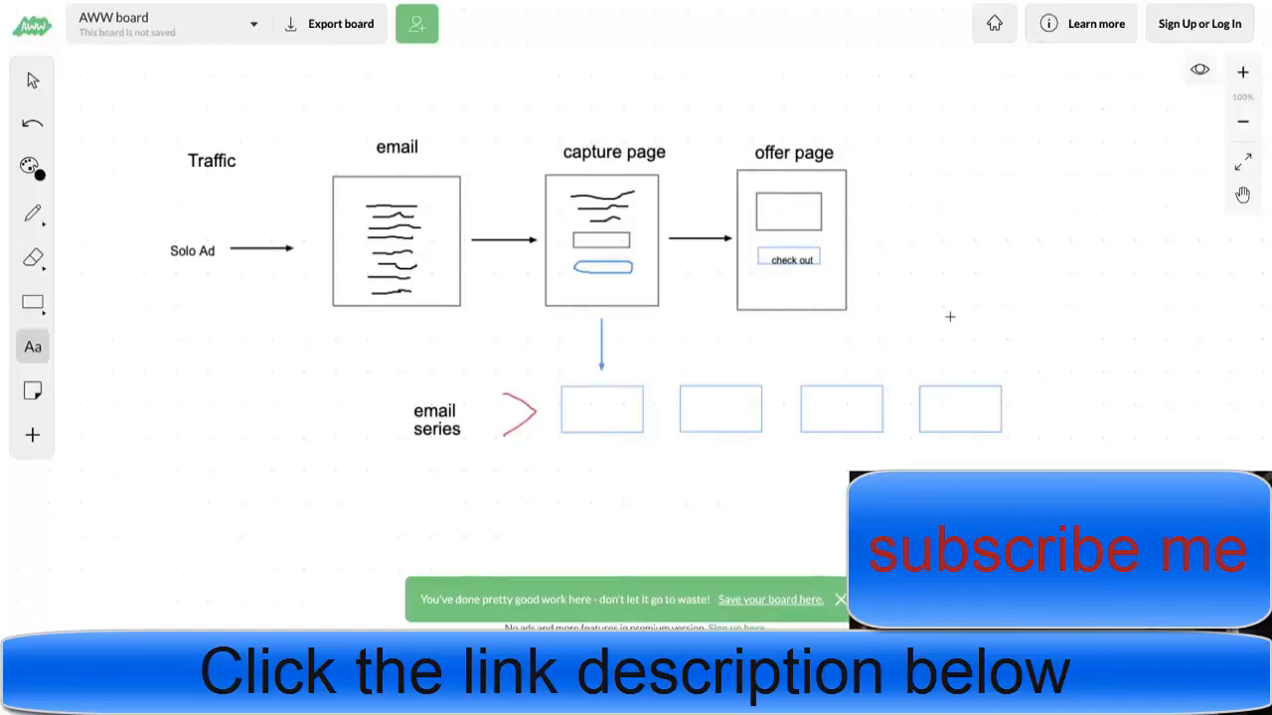
pyautogui.moveTo(870, 235)
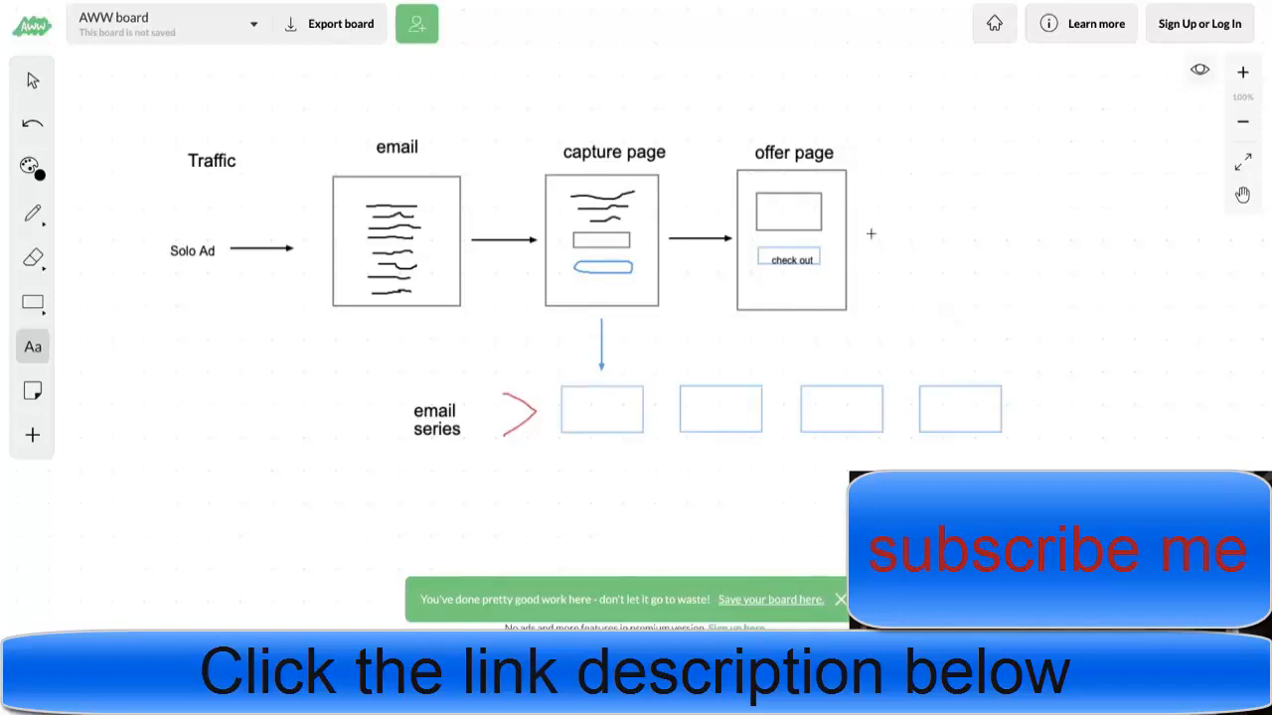